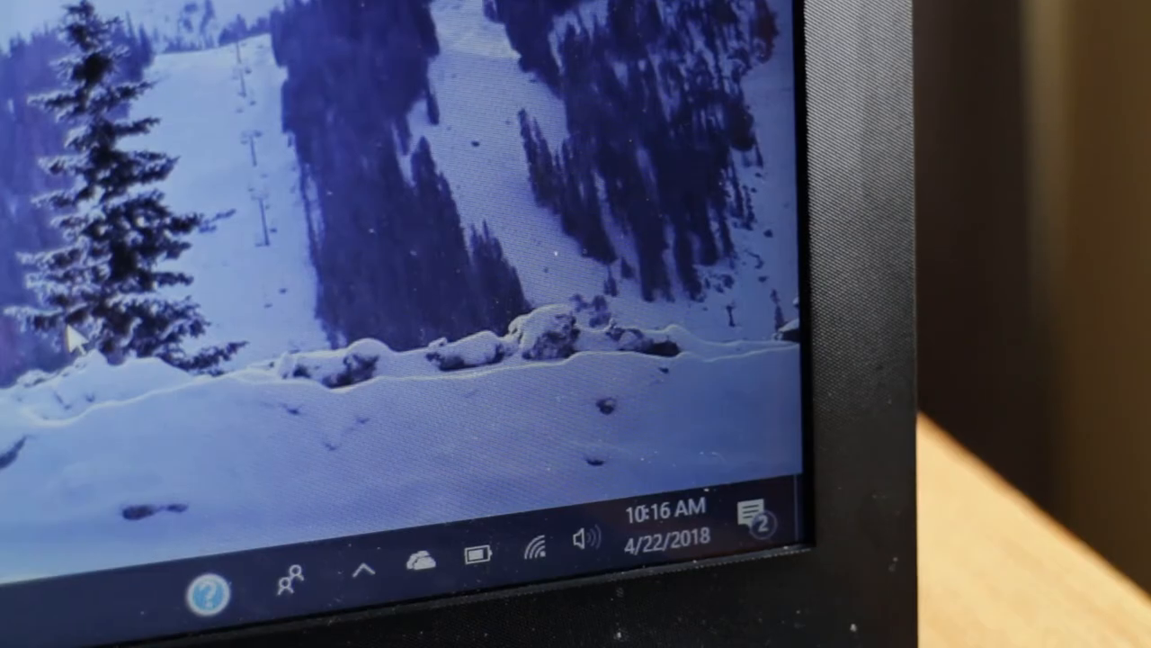
# - Show the HP Audio Switch microphones list with the CD04 USB microphone checked as connected
pyautogui.click(362, 570)
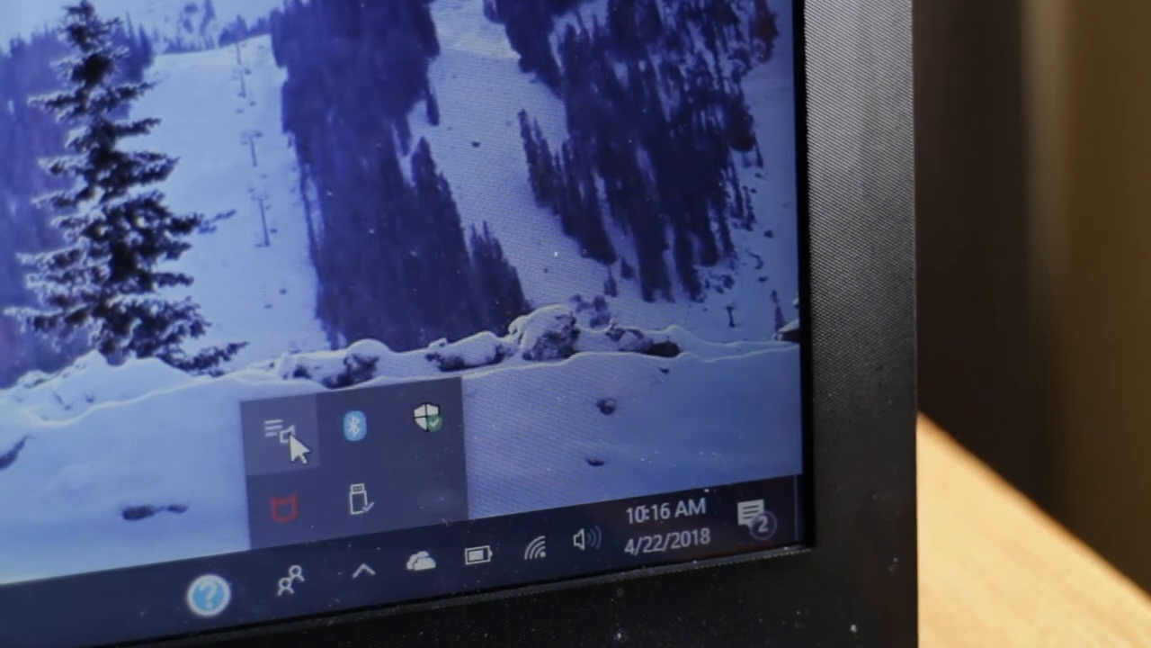
pyautogui.click(281, 428)
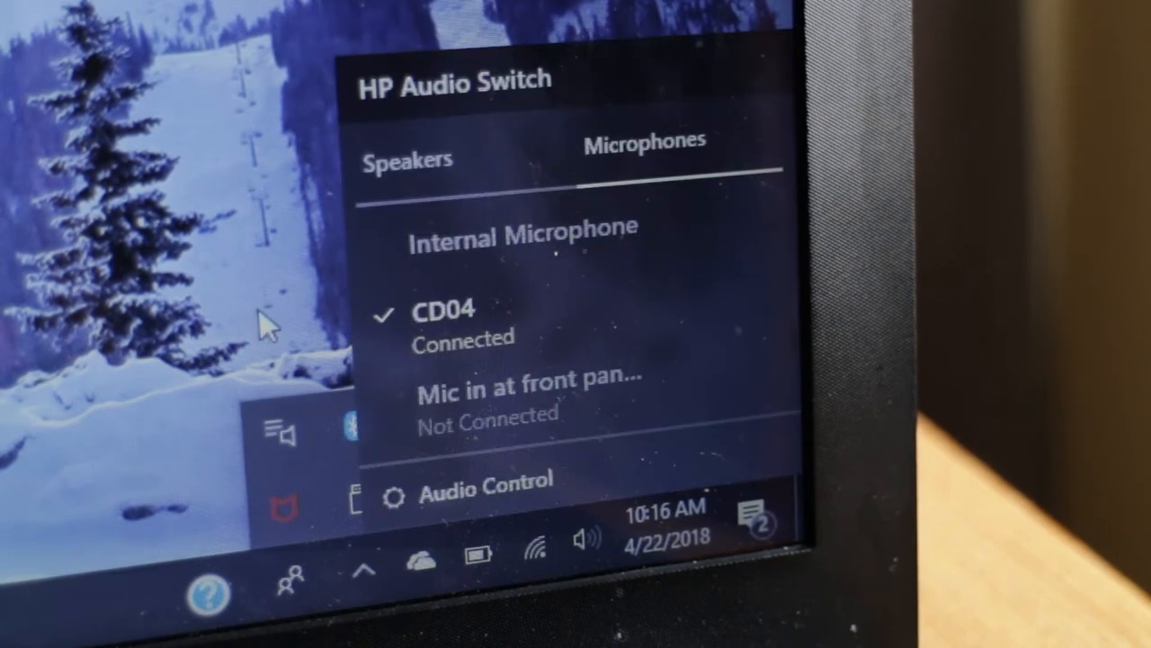